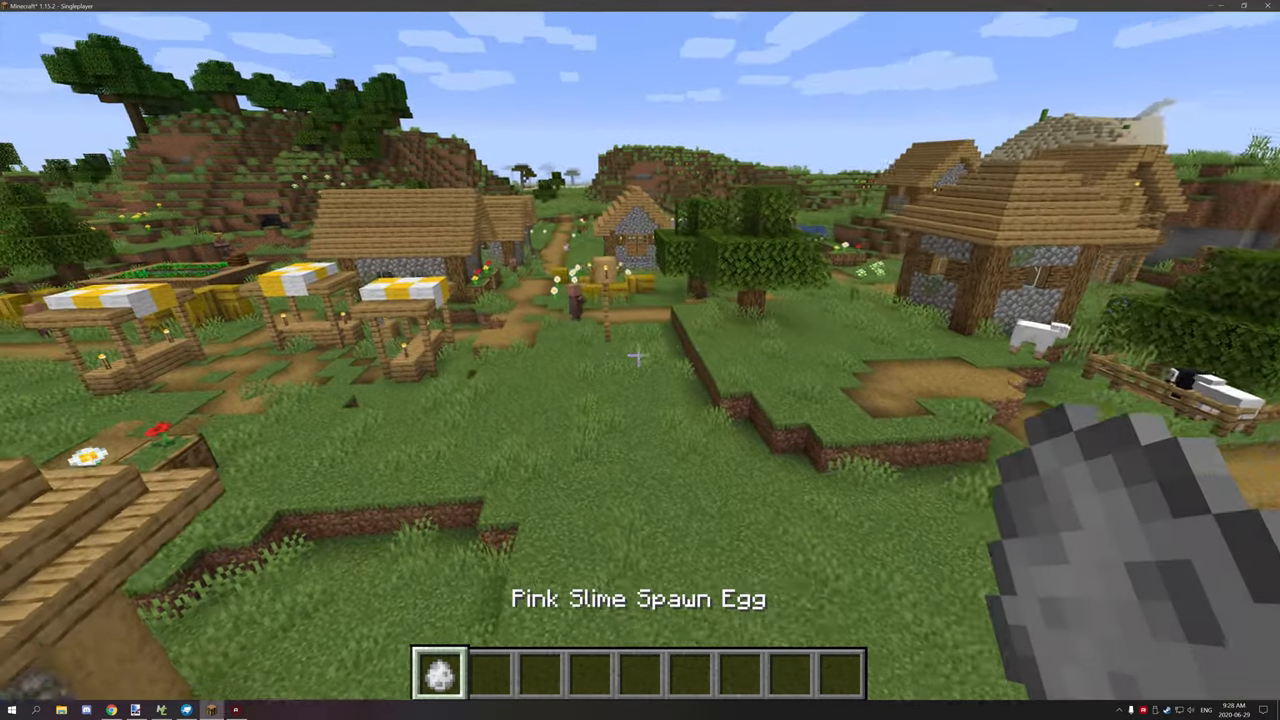
mouse_move(640, 360)
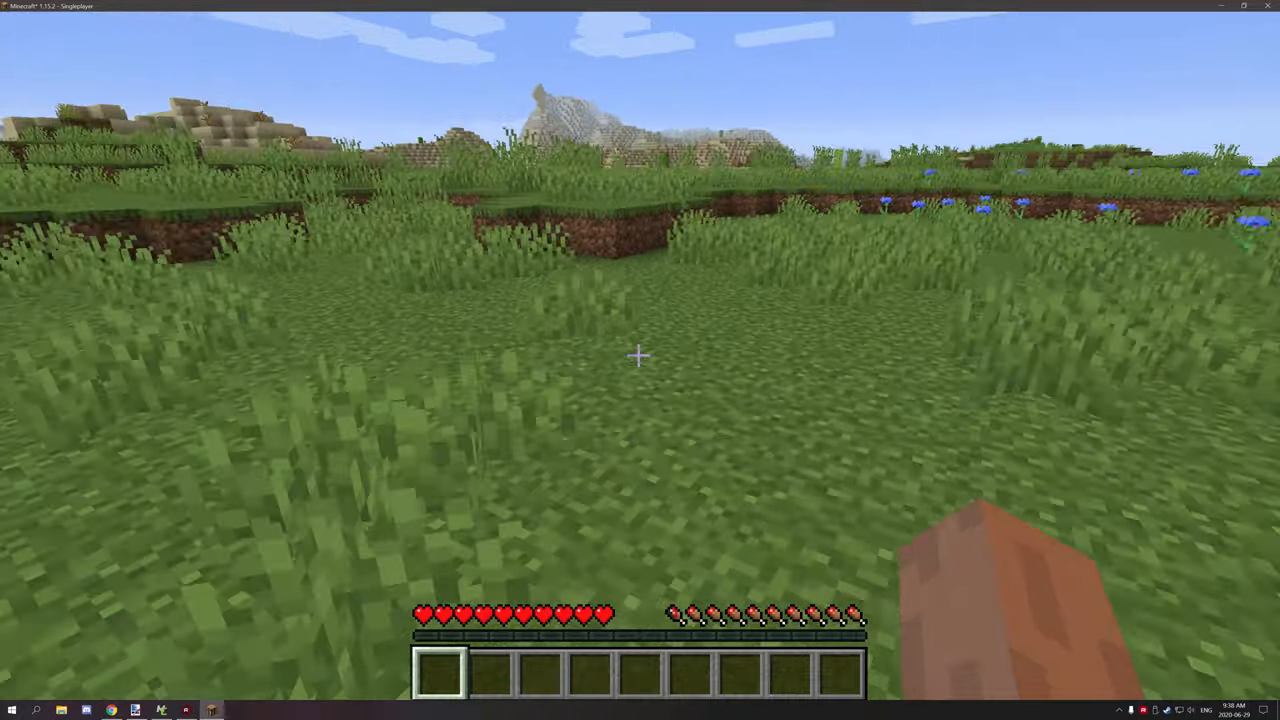
mouse_move(640, 360)
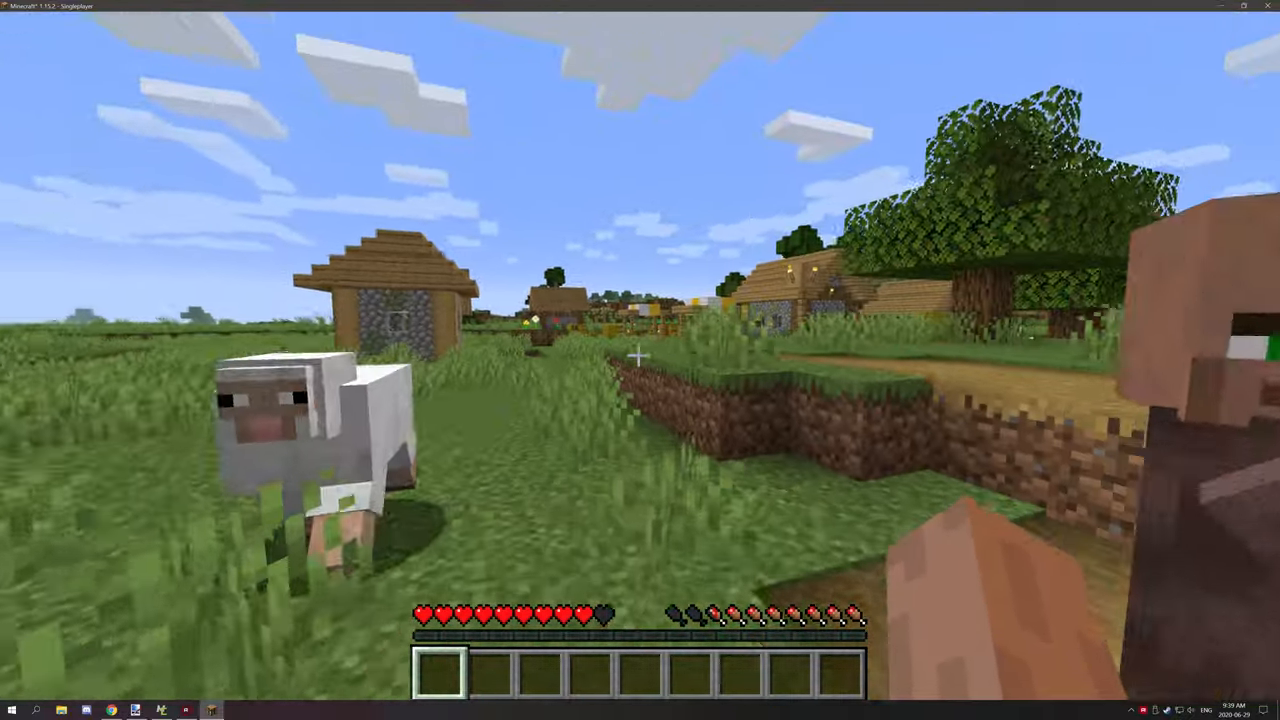
Step: Quit the Minecraft world and reopen the PinkSlime living entity for editing in MCreator
key(Escape)
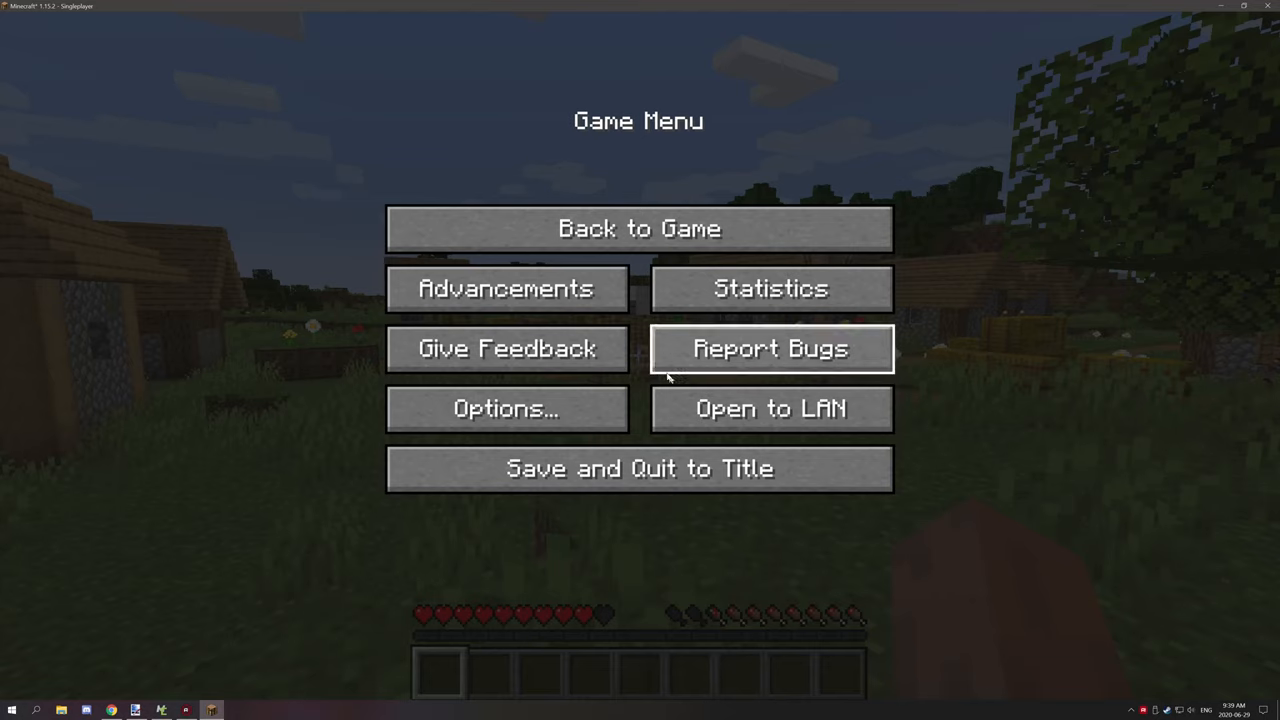
click(640, 468)
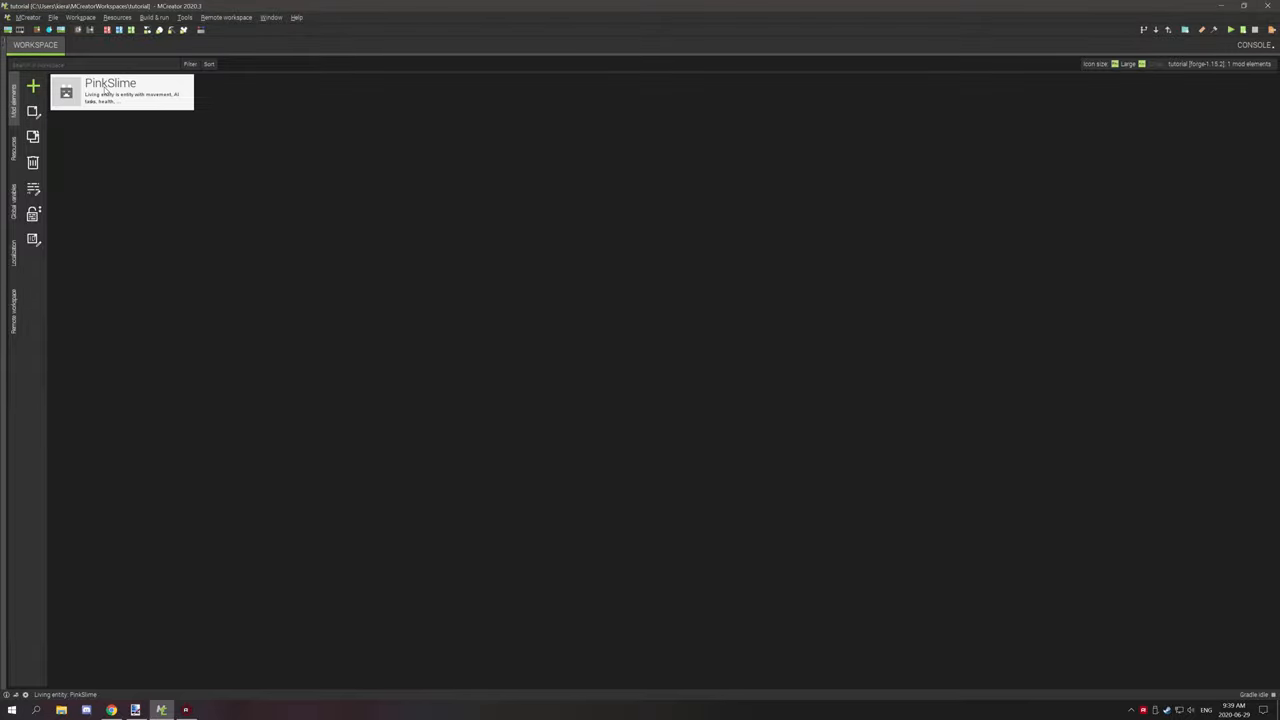
double_click(122, 92)
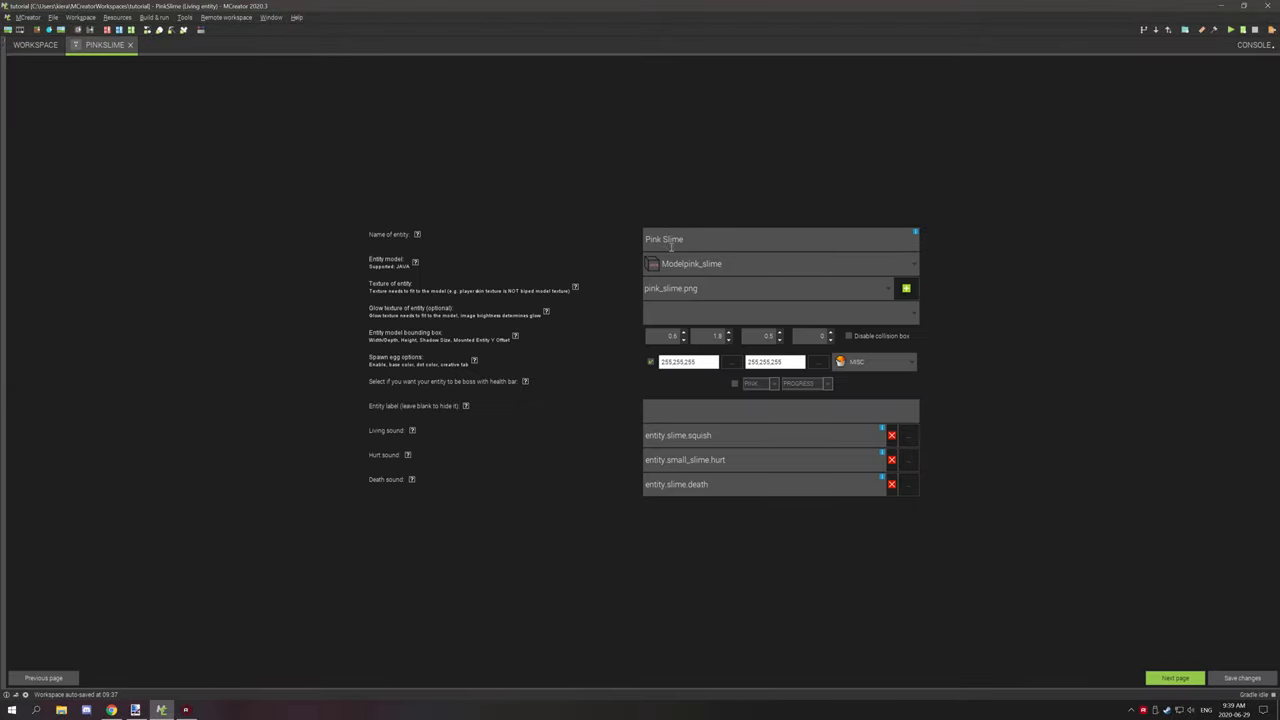
mouse_move(984, 632)
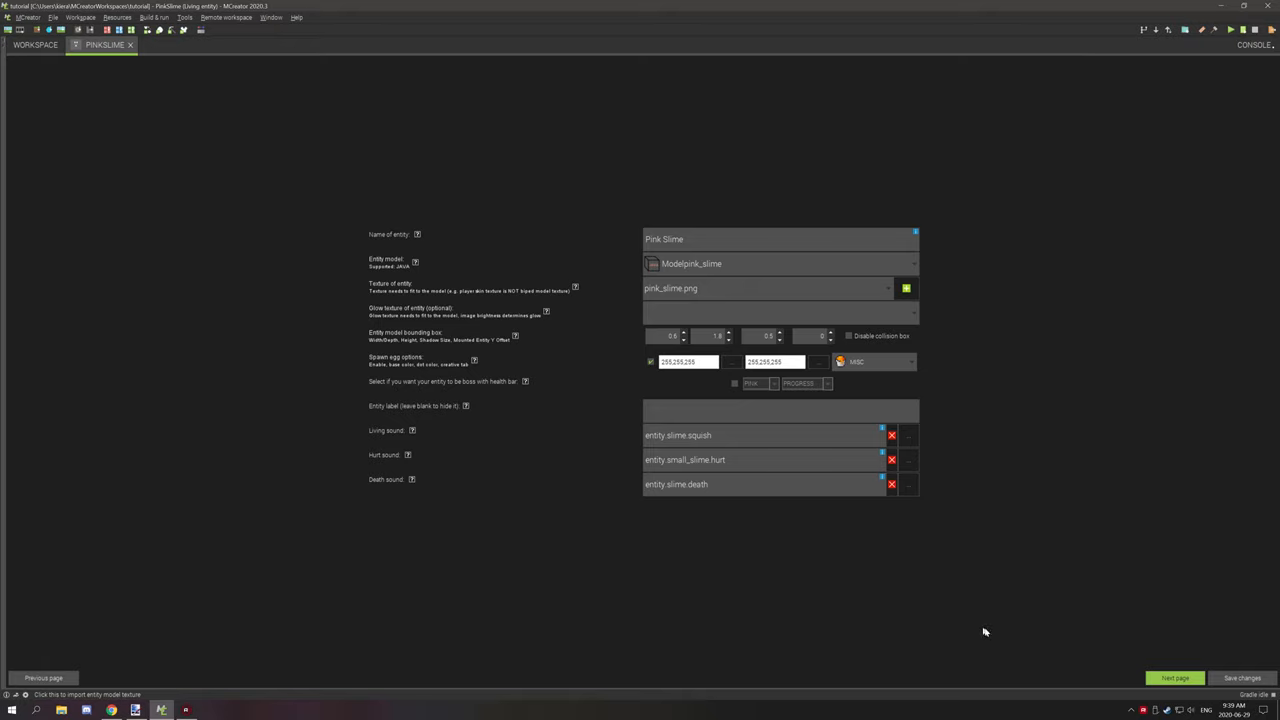
Step: Set the Pink Slime's behavioural characteristics to Mob on the behaviour page
click(1176, 678)
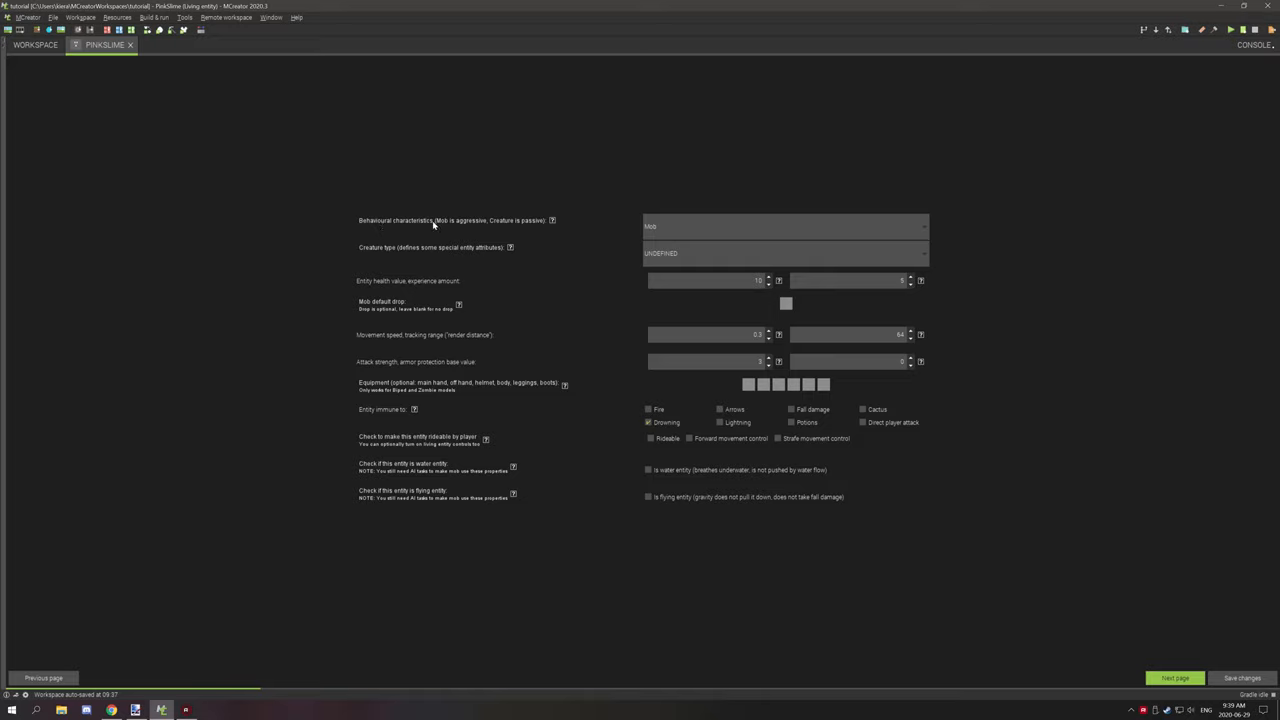
mouse_move(514, 236)
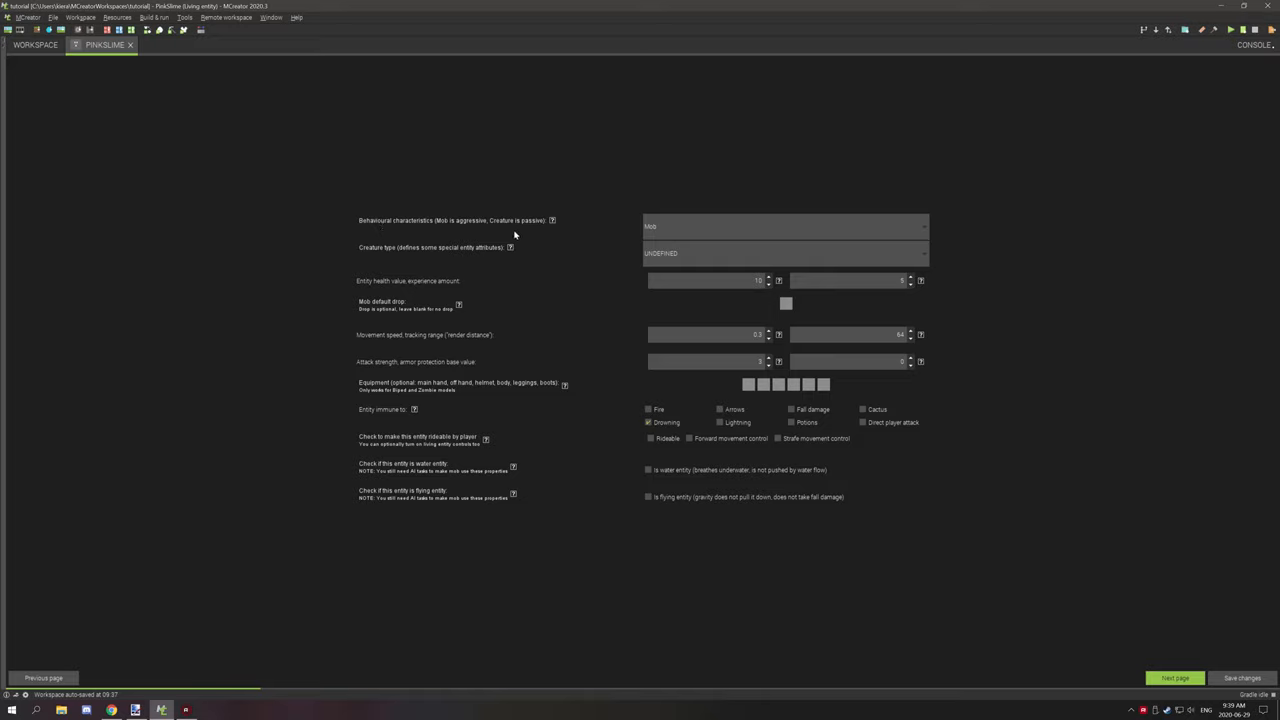
mouse_move(536, 228)
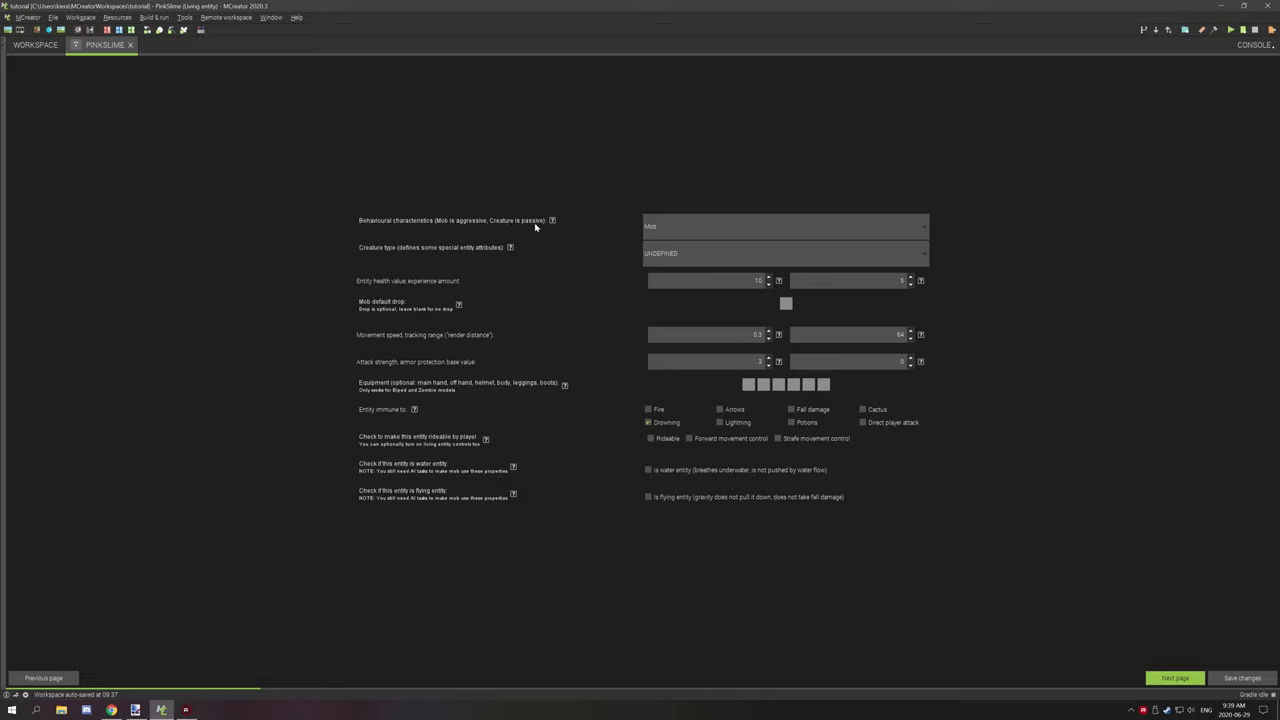
click(784, 224)
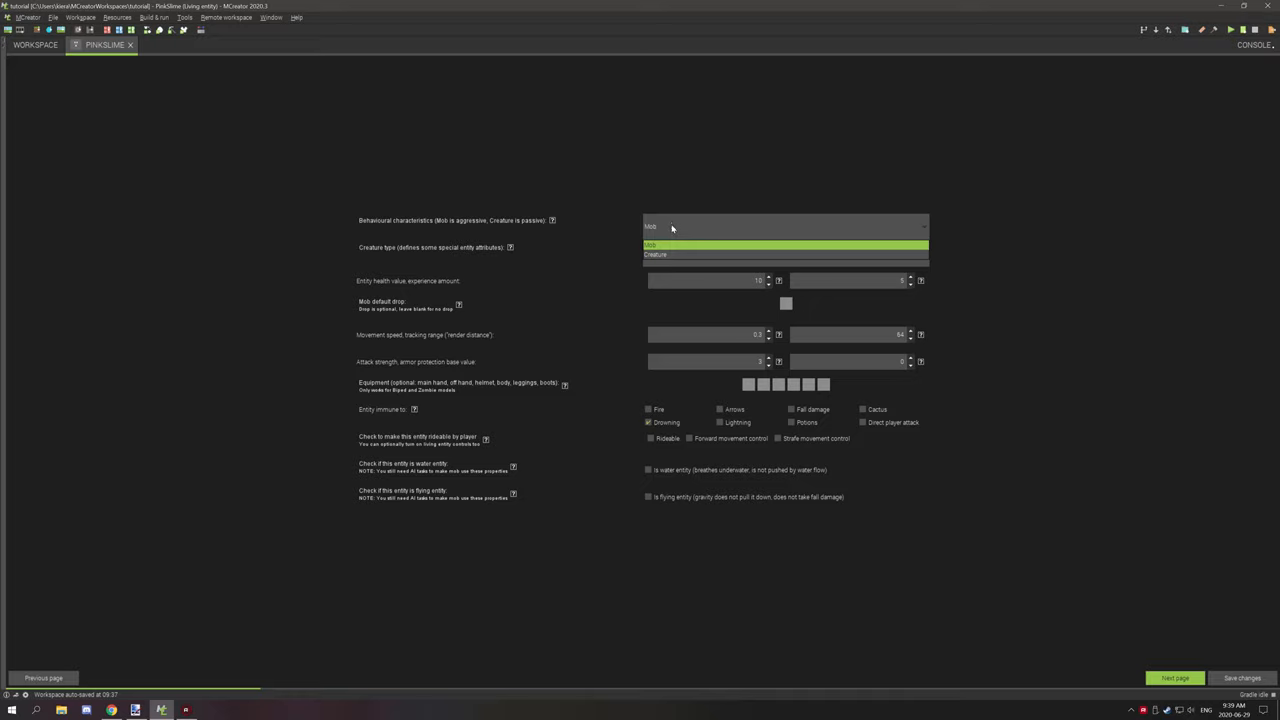
mouse_move(680, 216)
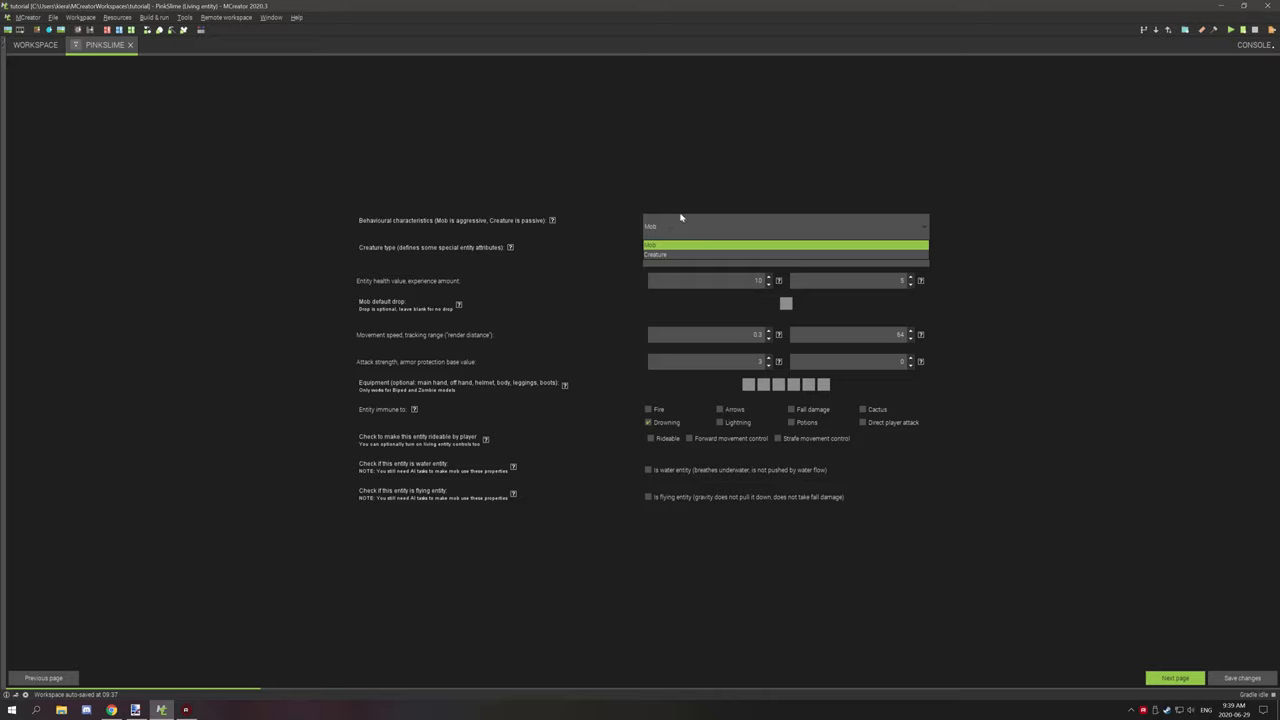
mouse_move(668, 212)
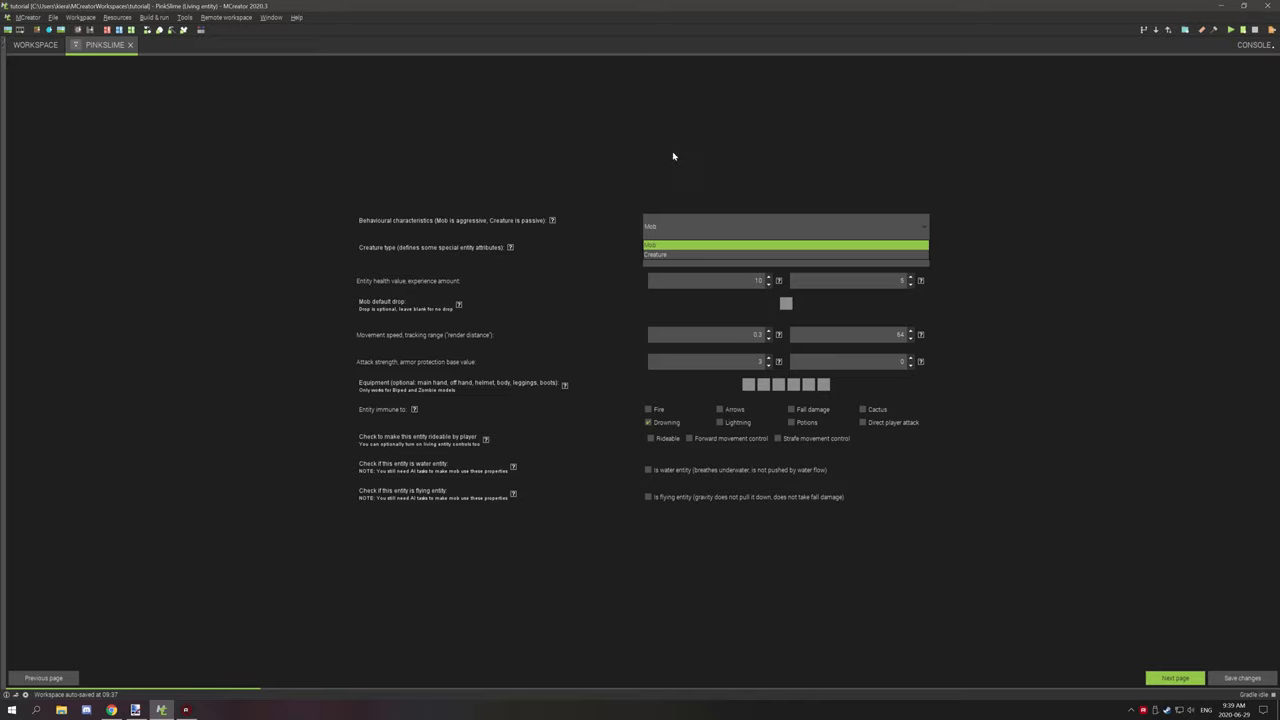
mouse_move(684, 158)
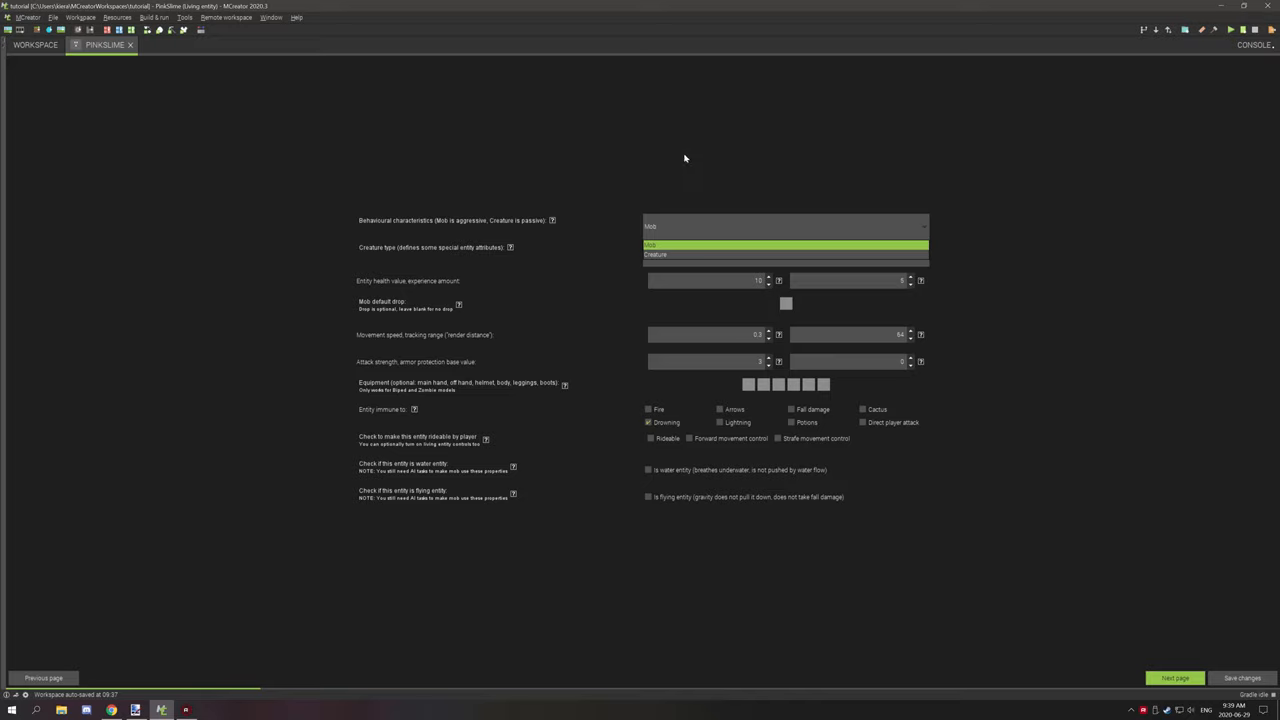
mouse_move(698, 200)
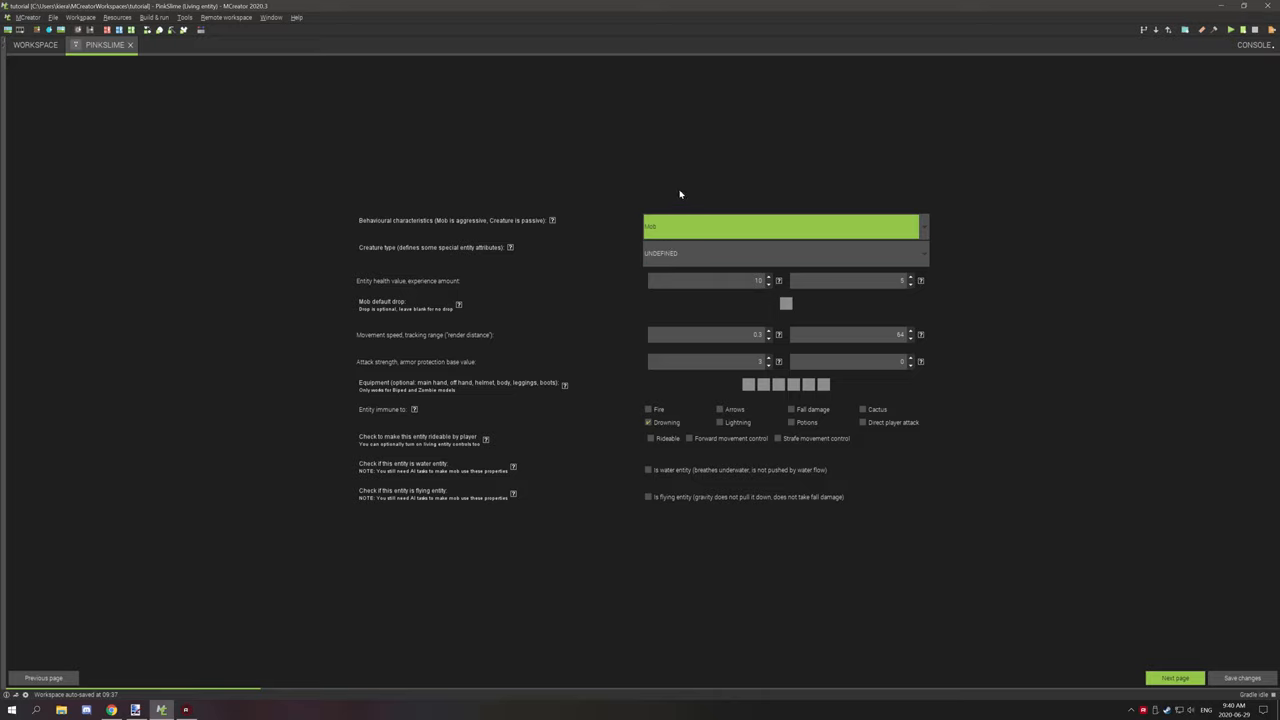
mouse_move(792, 212)
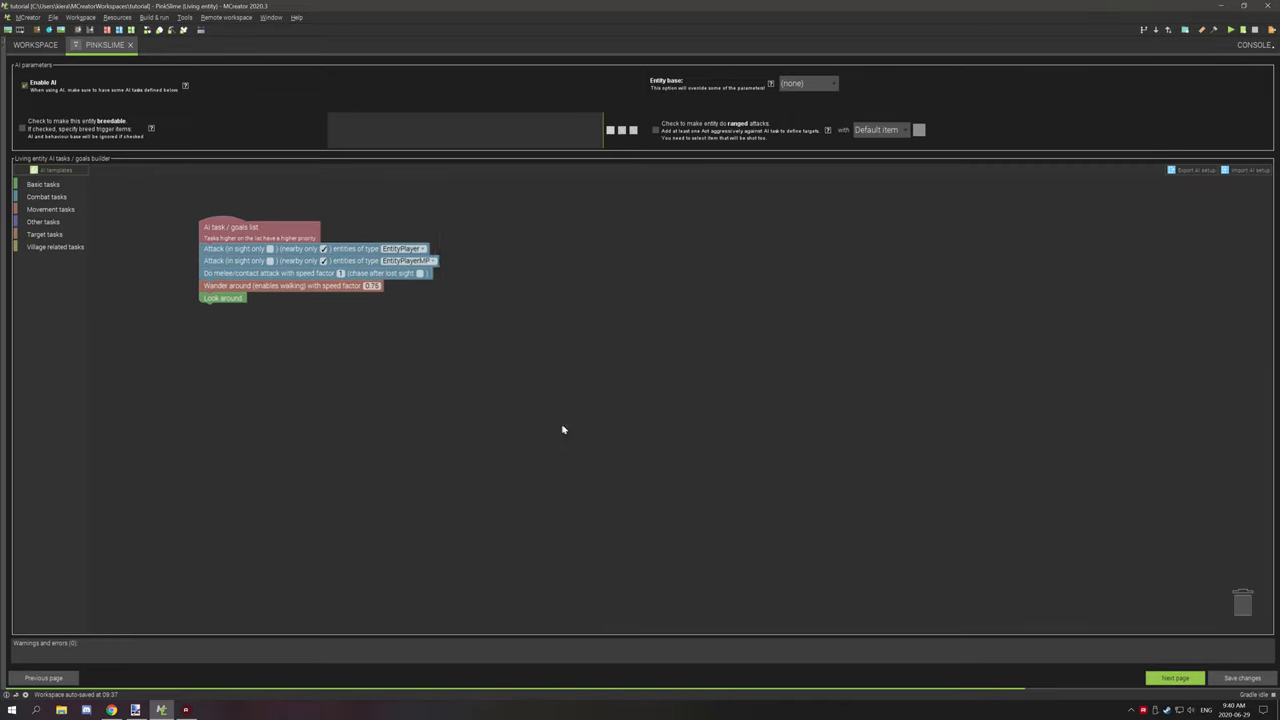
Step: Drag the attack, melee and wander AI task blocks toward the canvas centre
drag(258, 226, 544, 296)
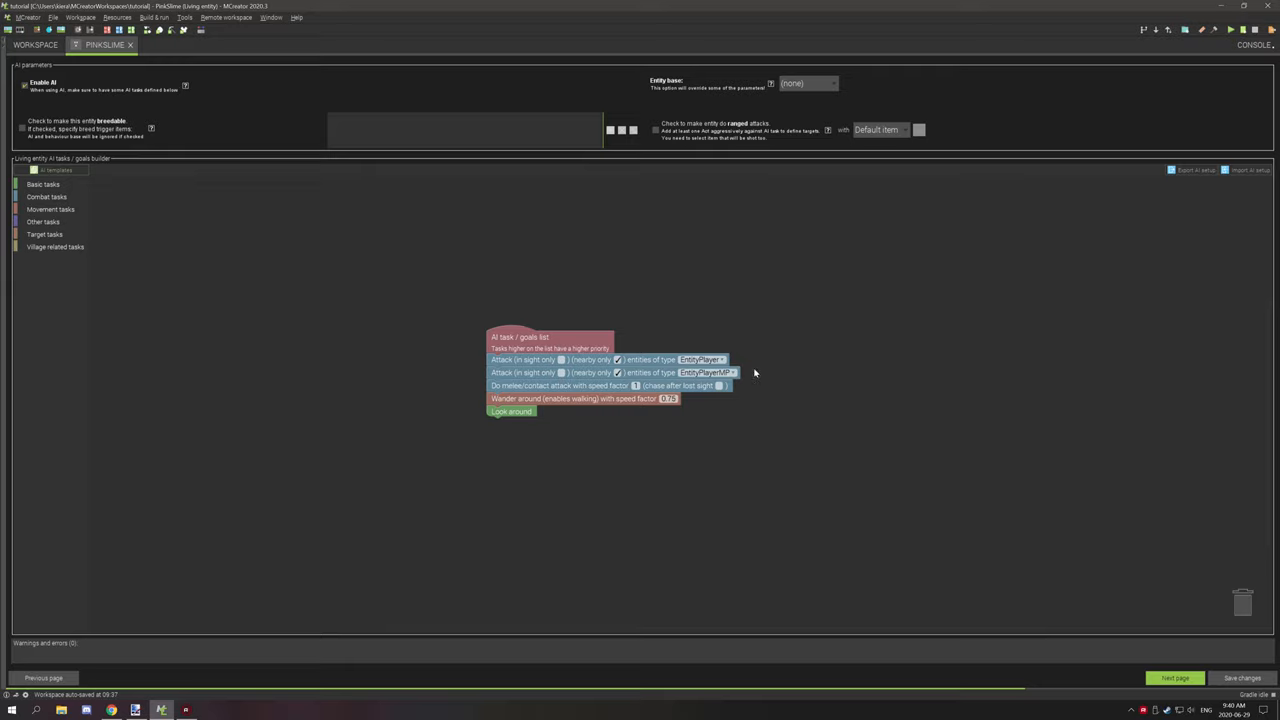
mouse_move(754, 368)
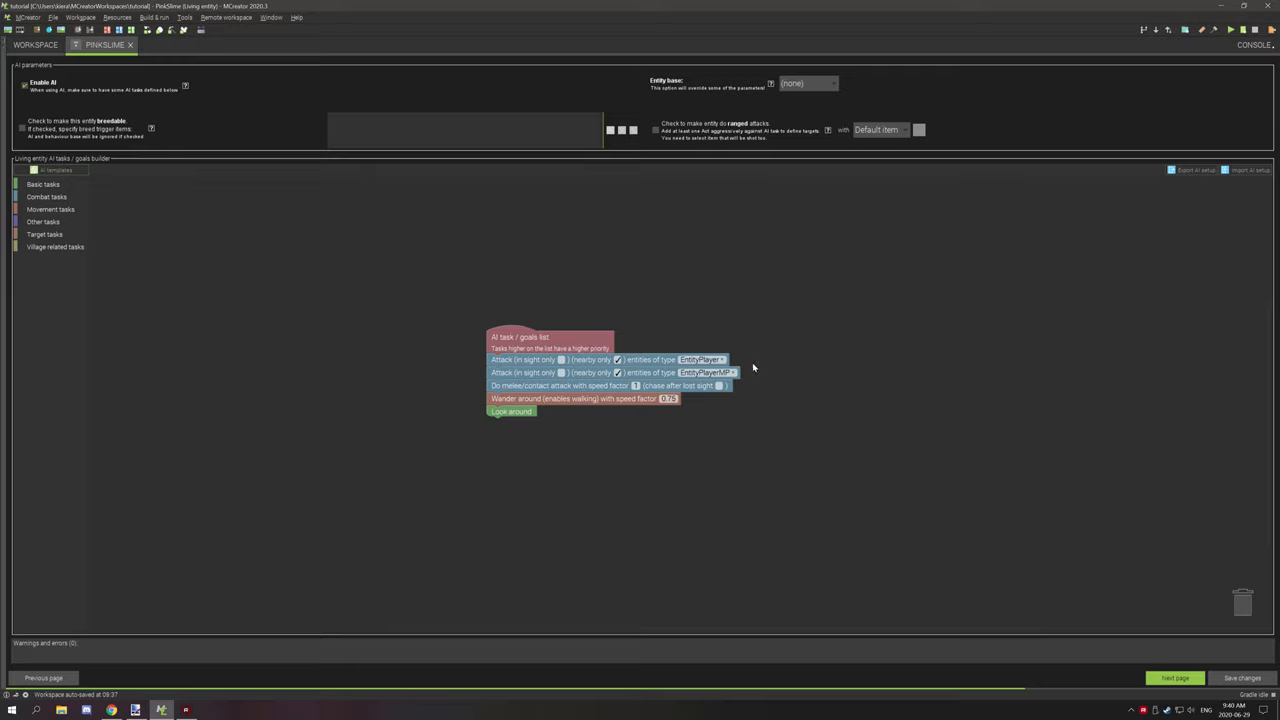
mouse_move(752, 368)
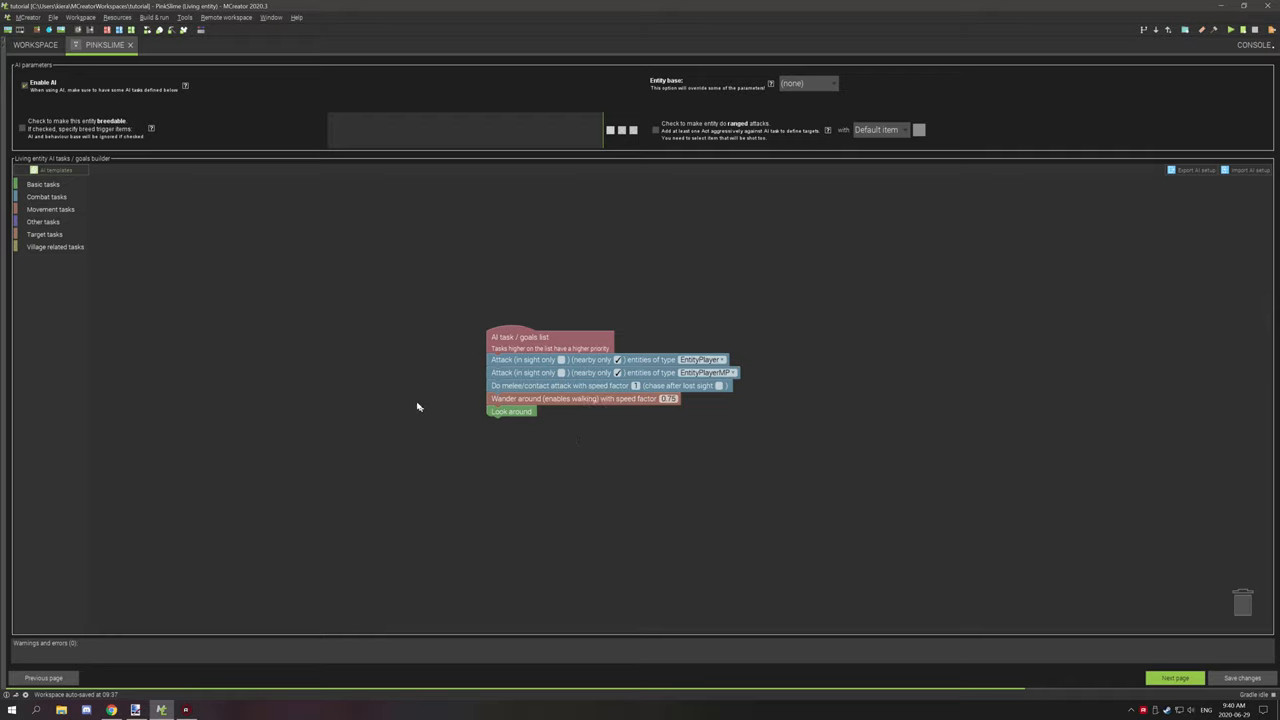
mouse_move(584, 384)
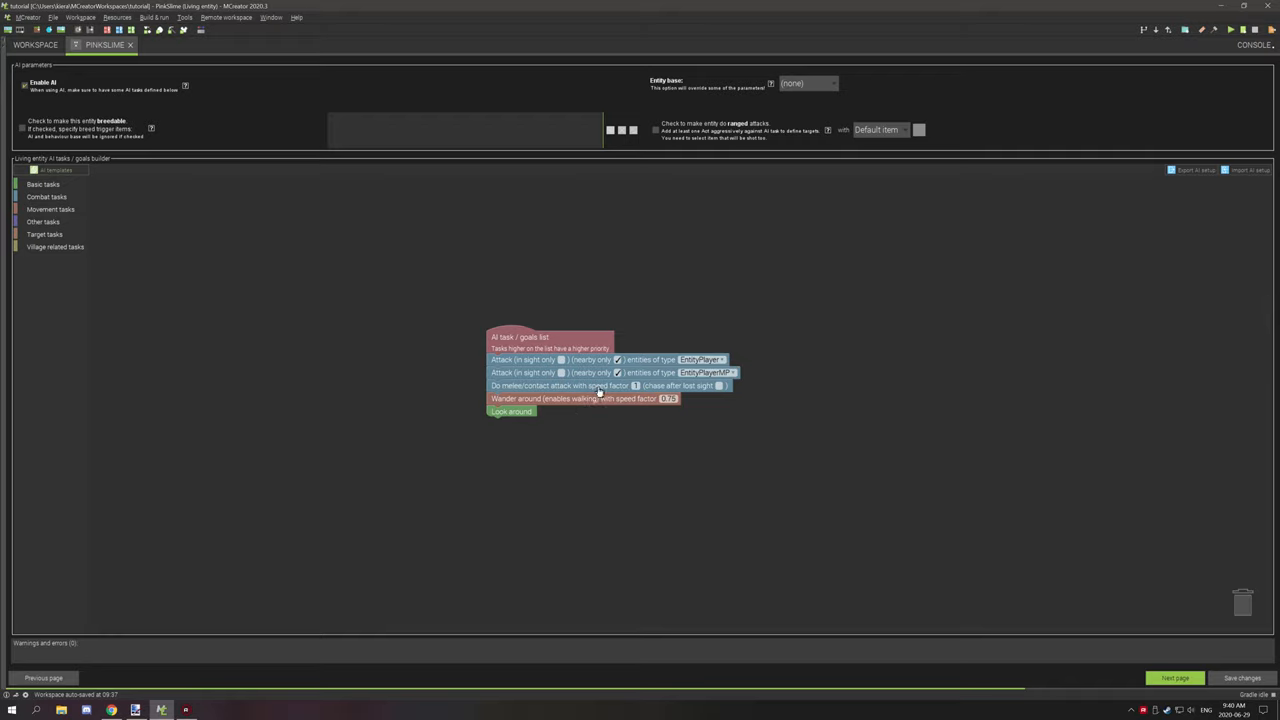
mouse_move(48, 420)
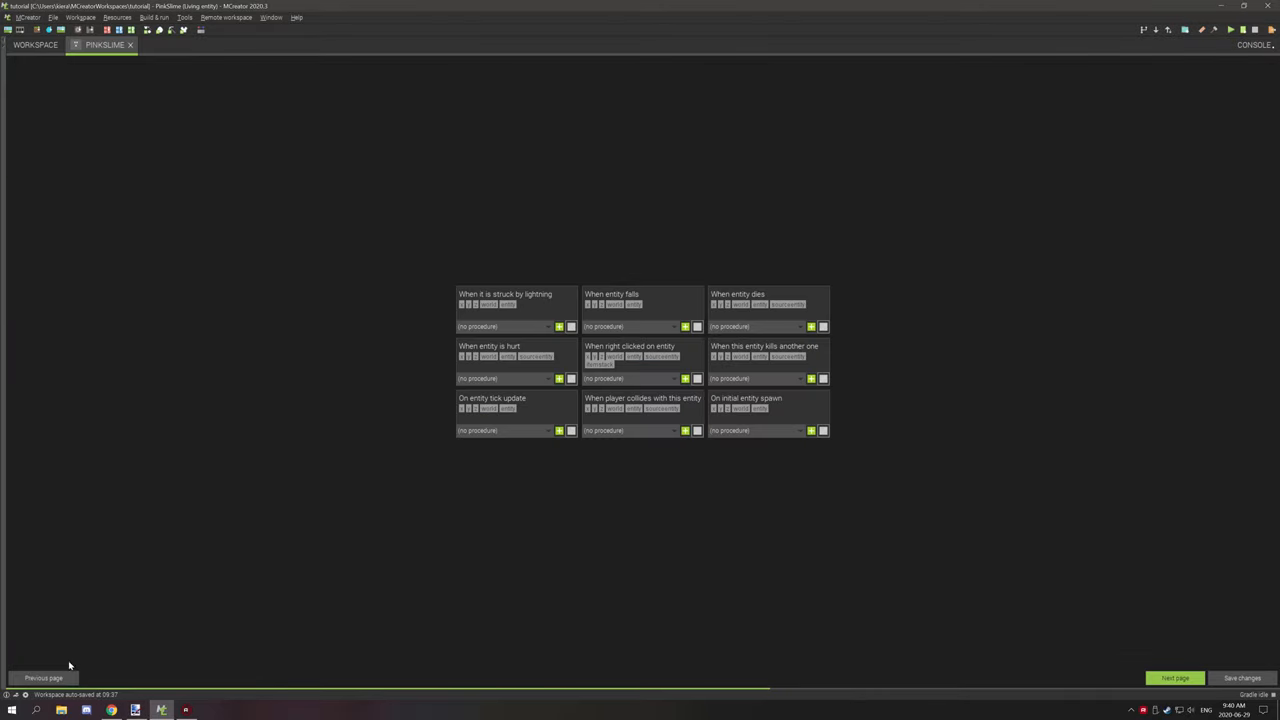
Step: Return to the behaviour page where the entity is set as a mob
click(44, 678)
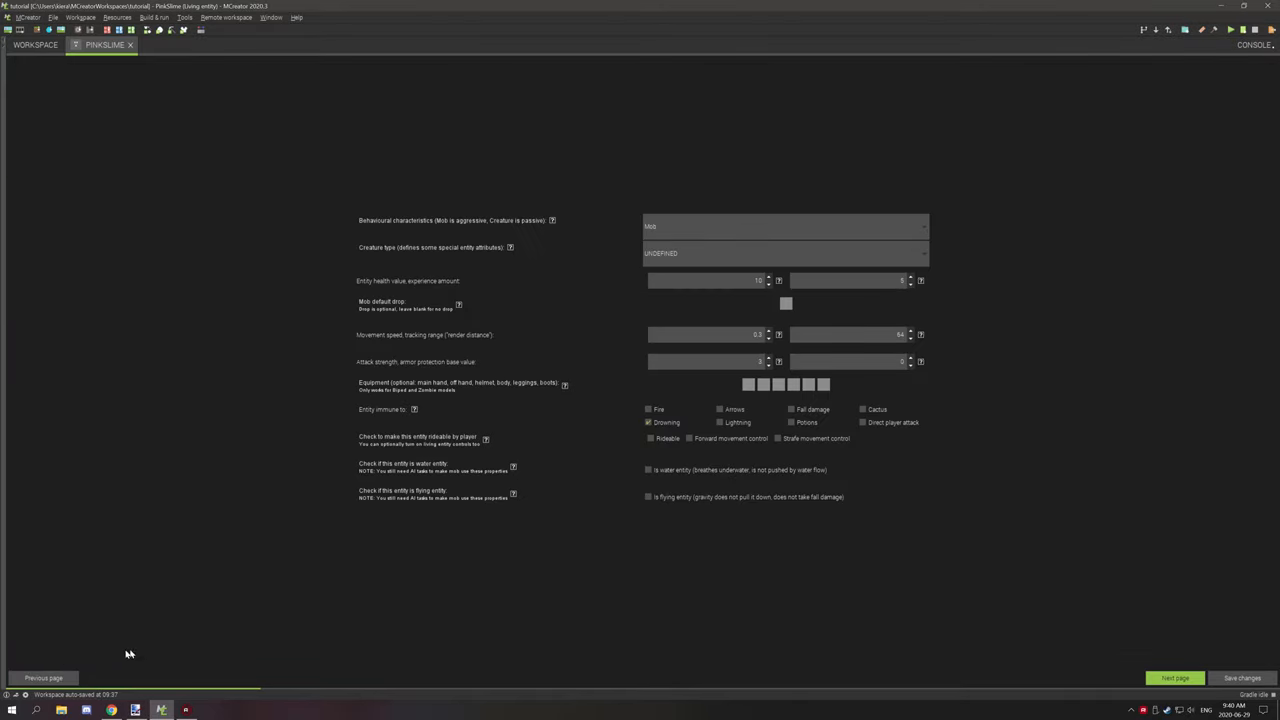
mouse_move(822, 256)
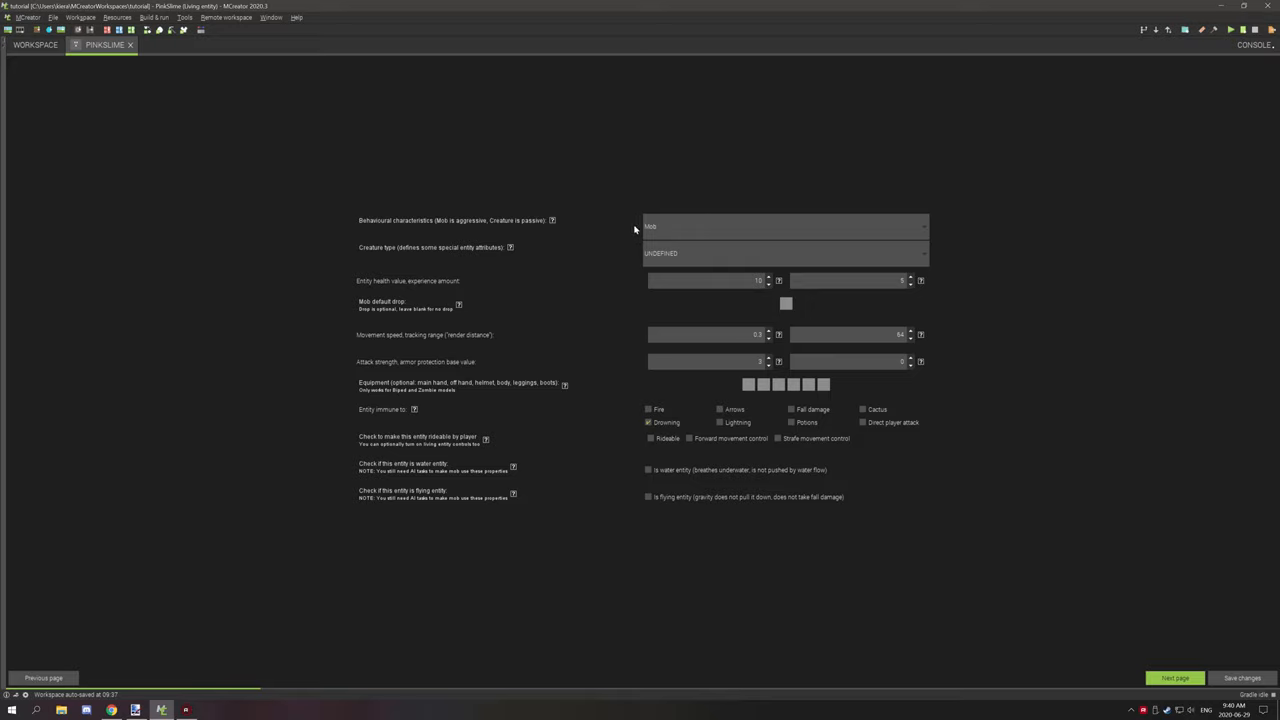
mouse_move(640, 228)
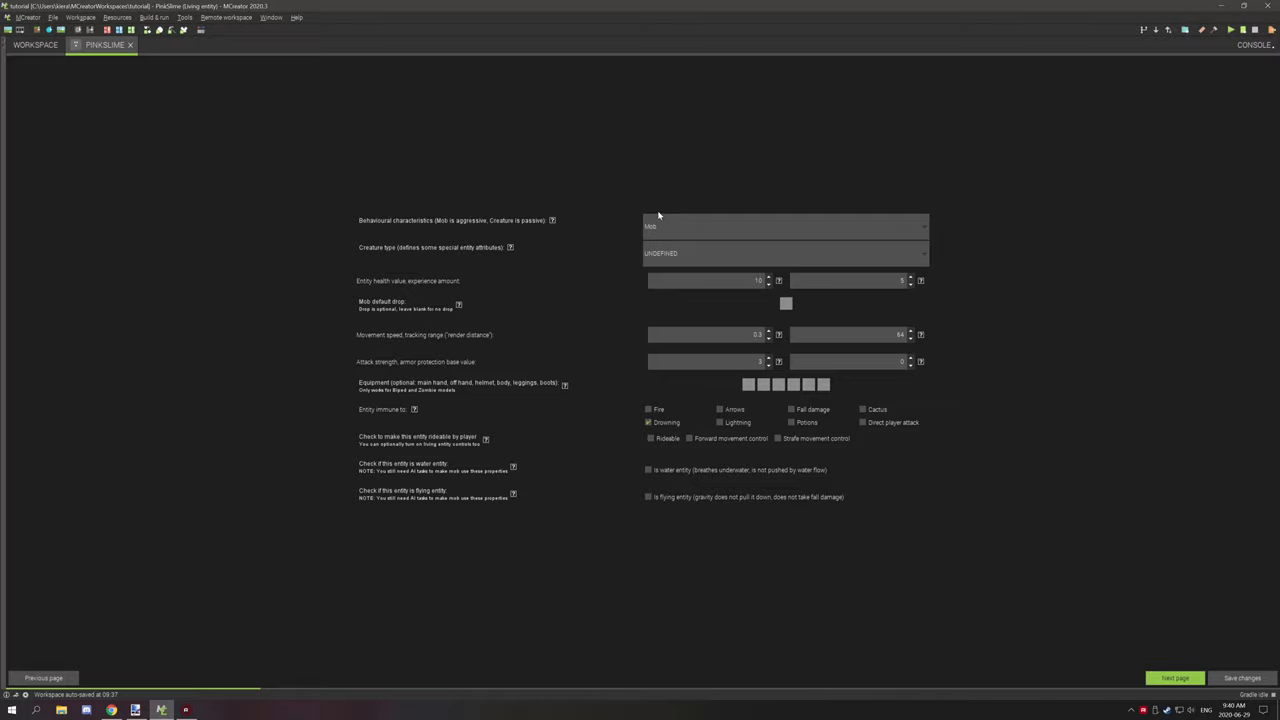
mouse_move(668, 200)
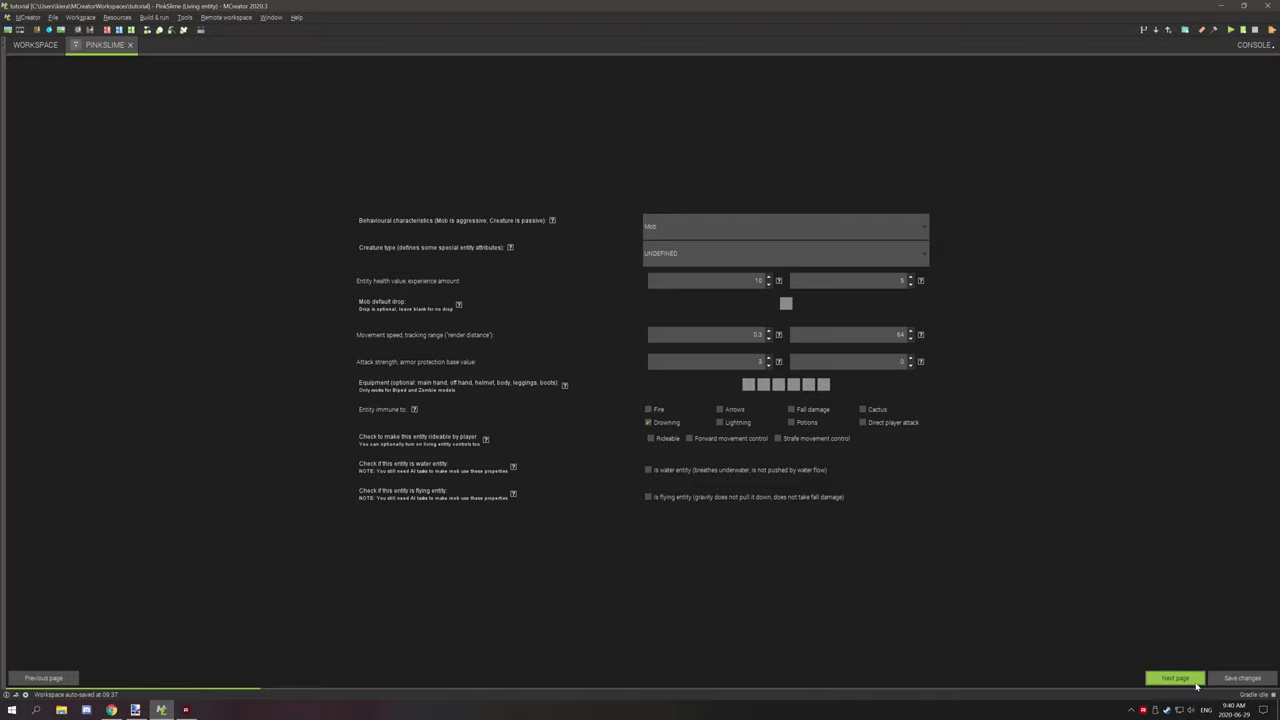
Step: Choose monster as the Pink Slime's spawn type on the spawning page
click(1176, 678)
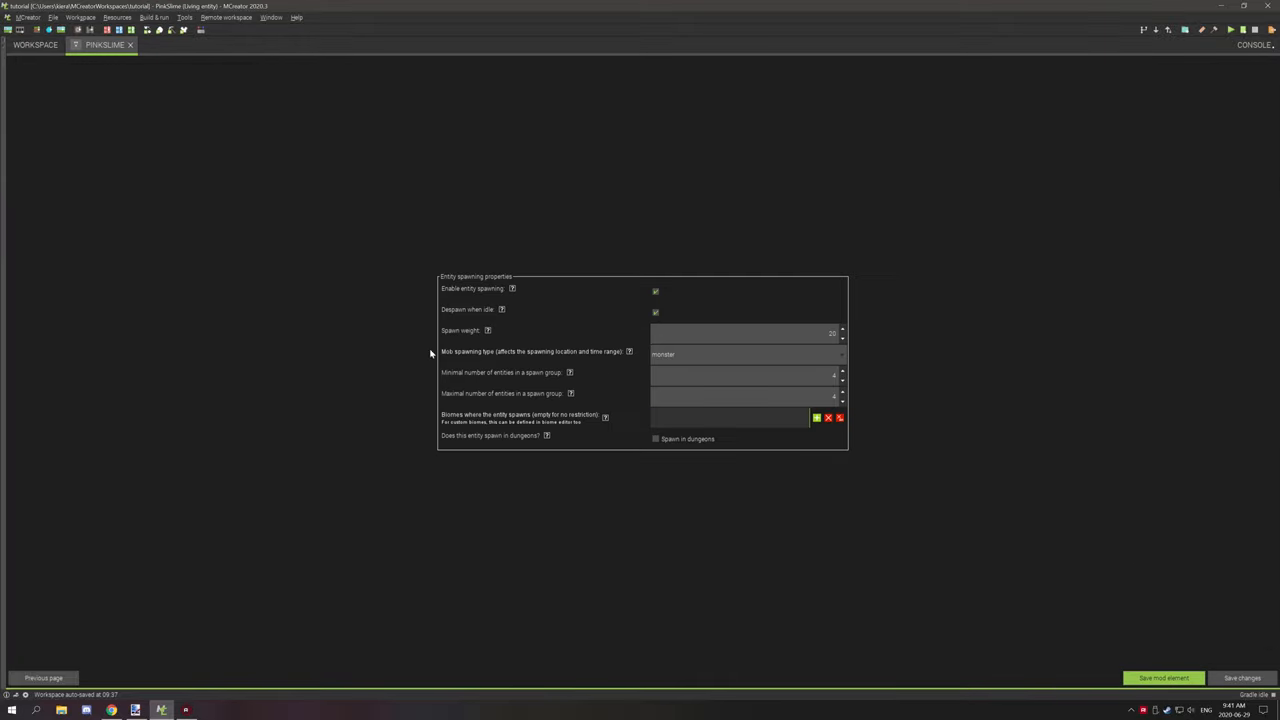
click(744, 354)
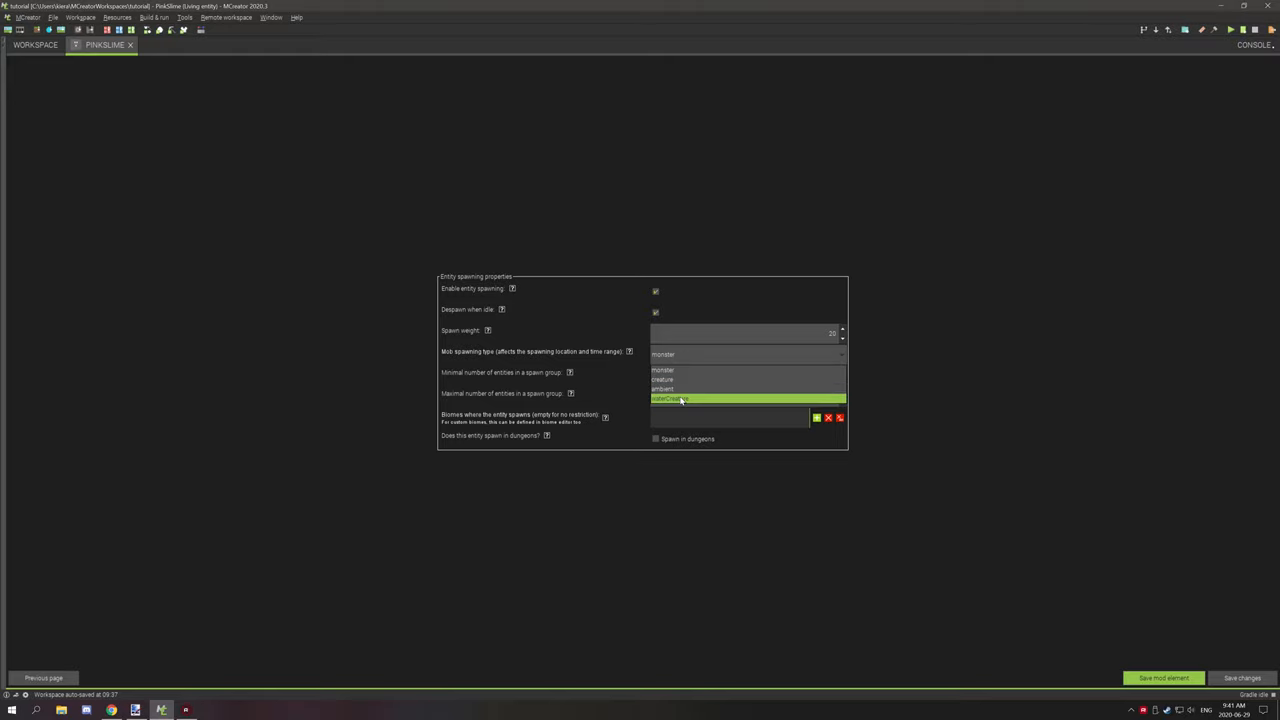
click(662, 368)
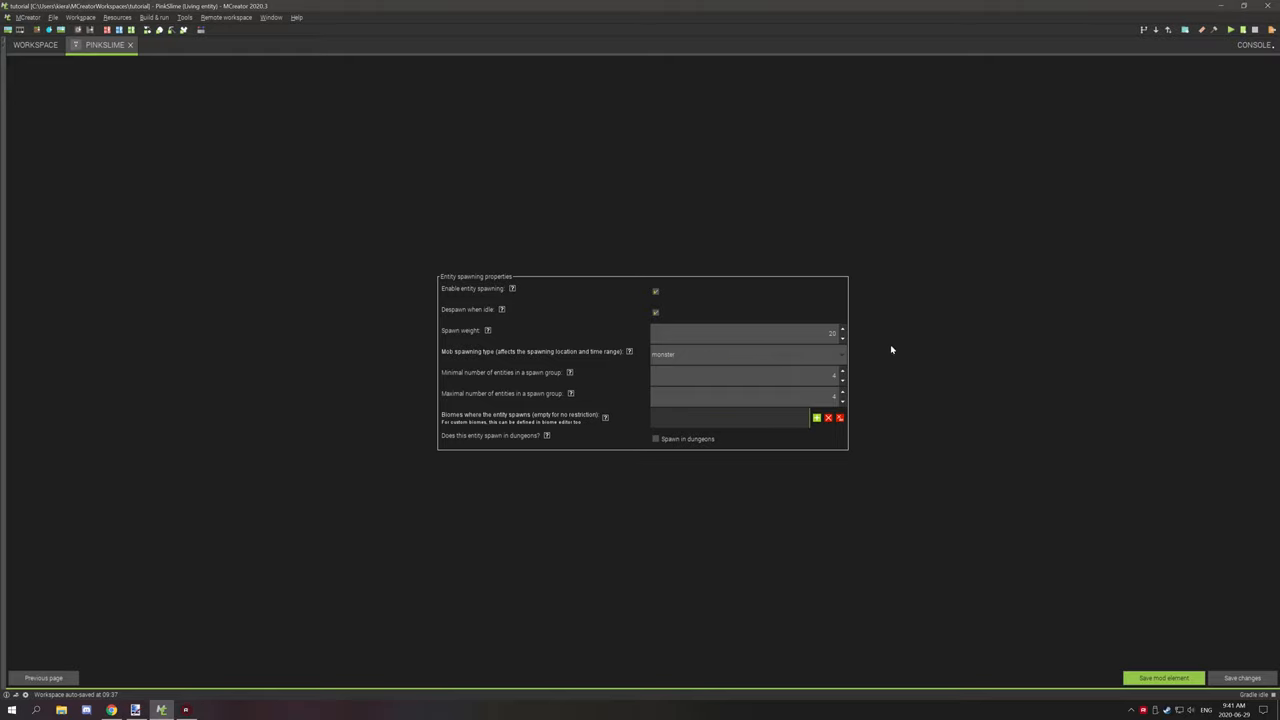
mouse_move(680, 356)
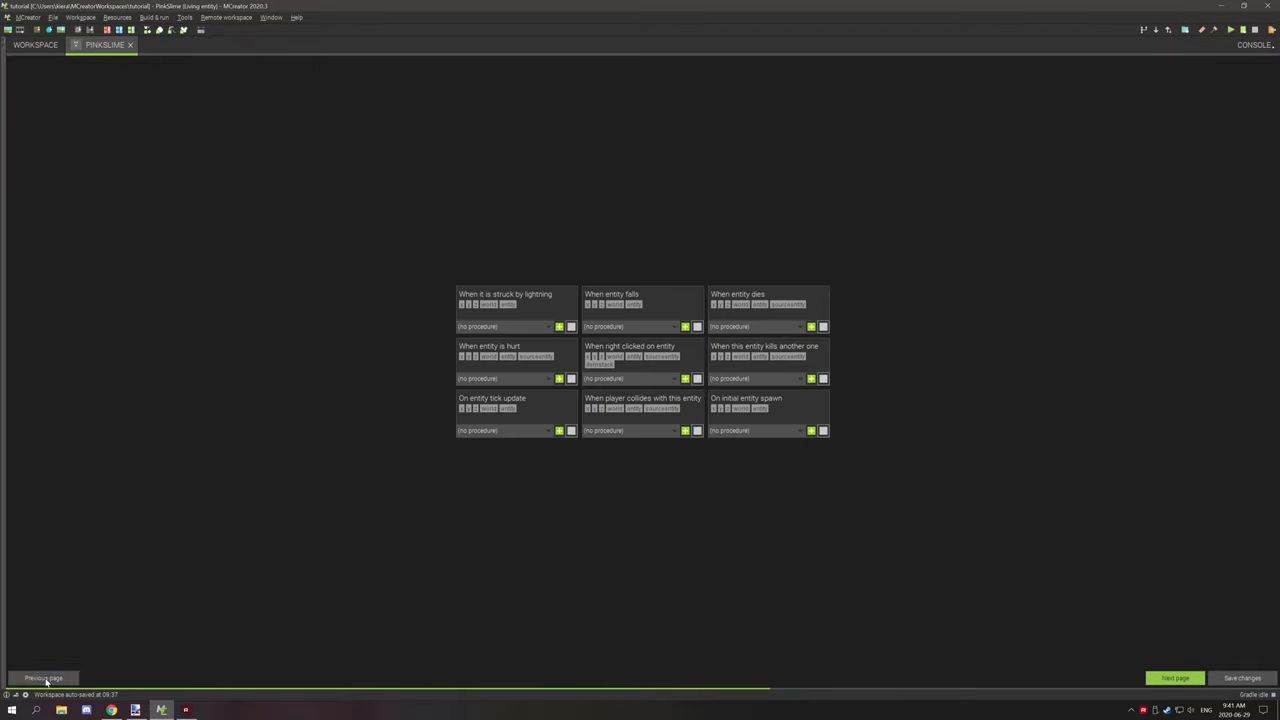
Step: Go back to the behaviour page and keep Mob as the behavioural characteristic
click(44, 678)
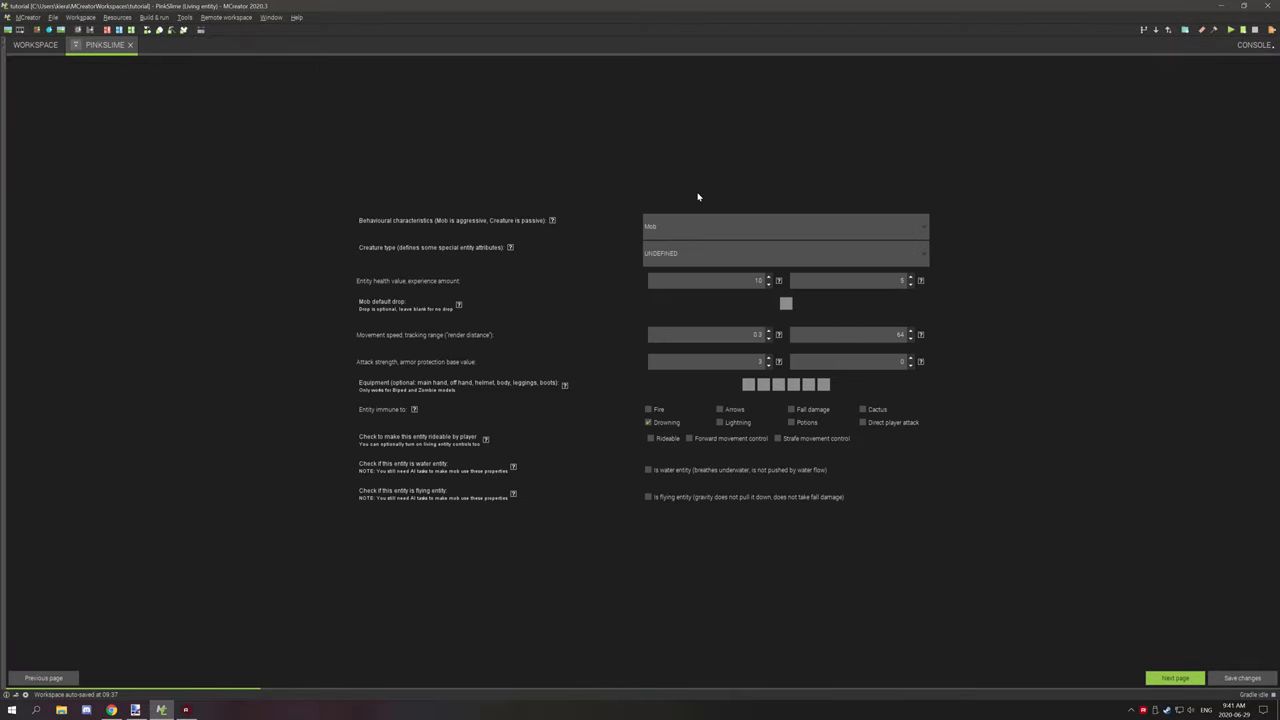
mouse_move(676, 228)
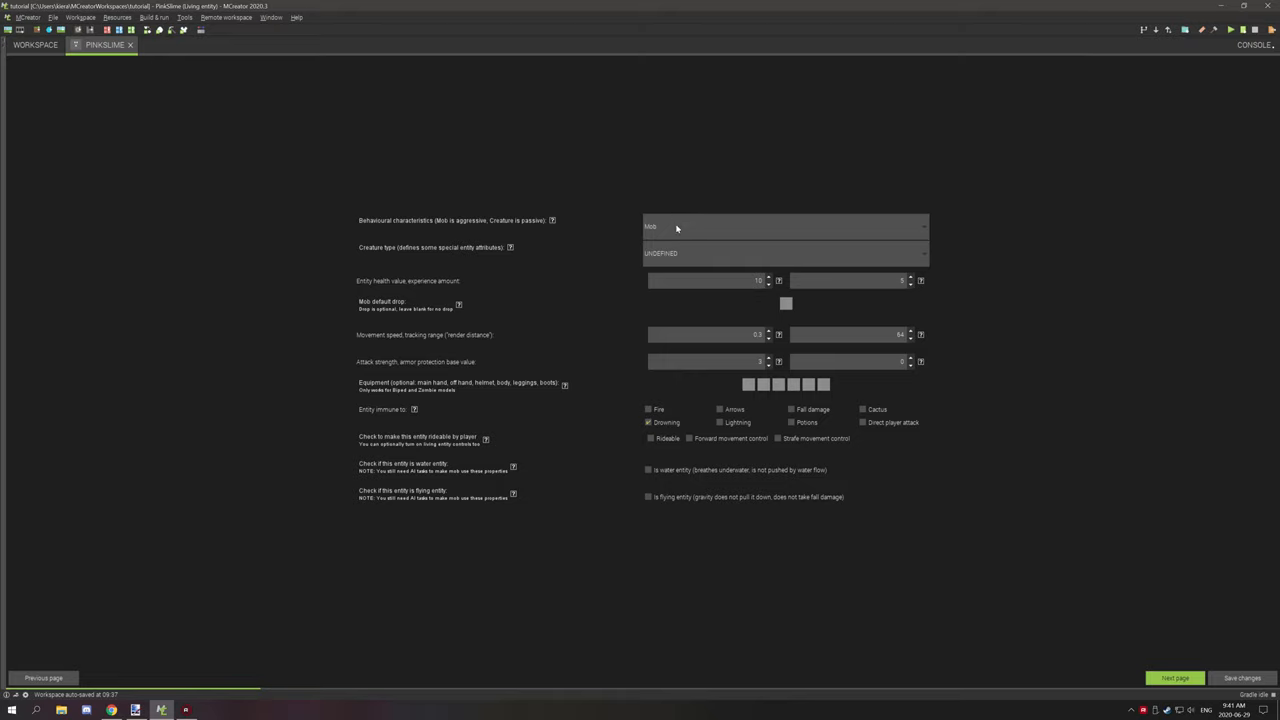
click(784, 226)
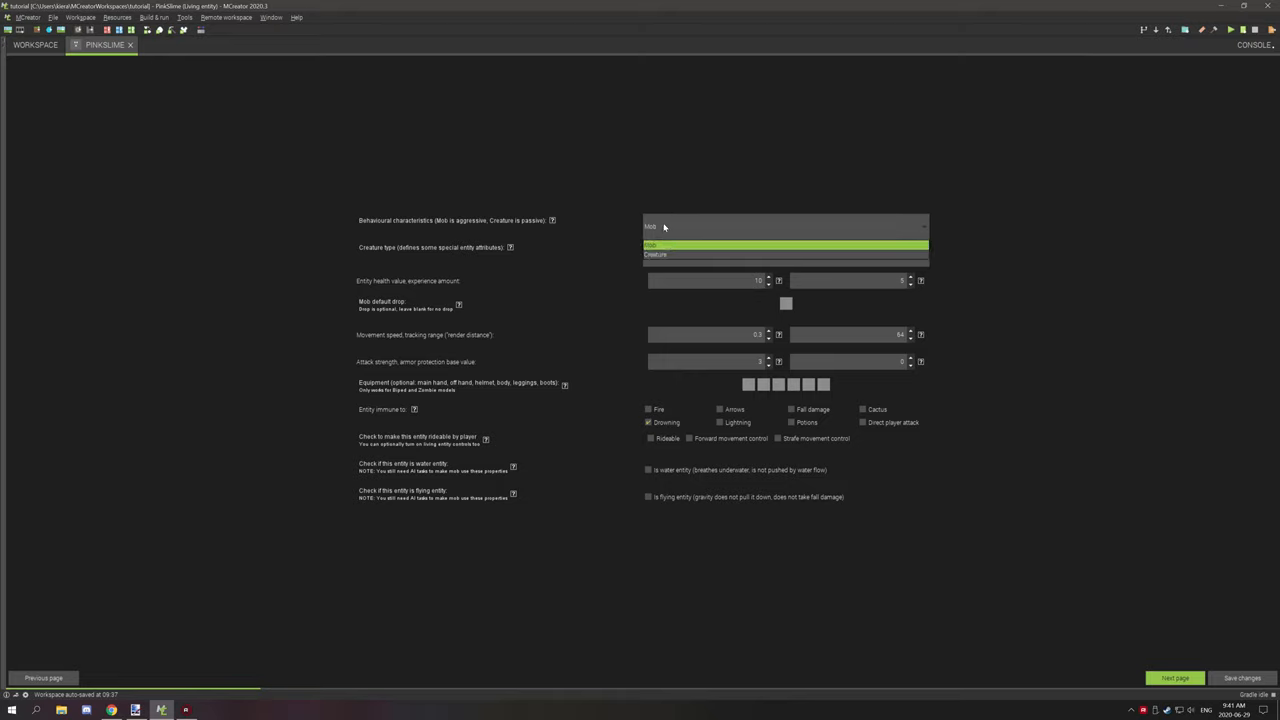
mouse_move(552, 200)
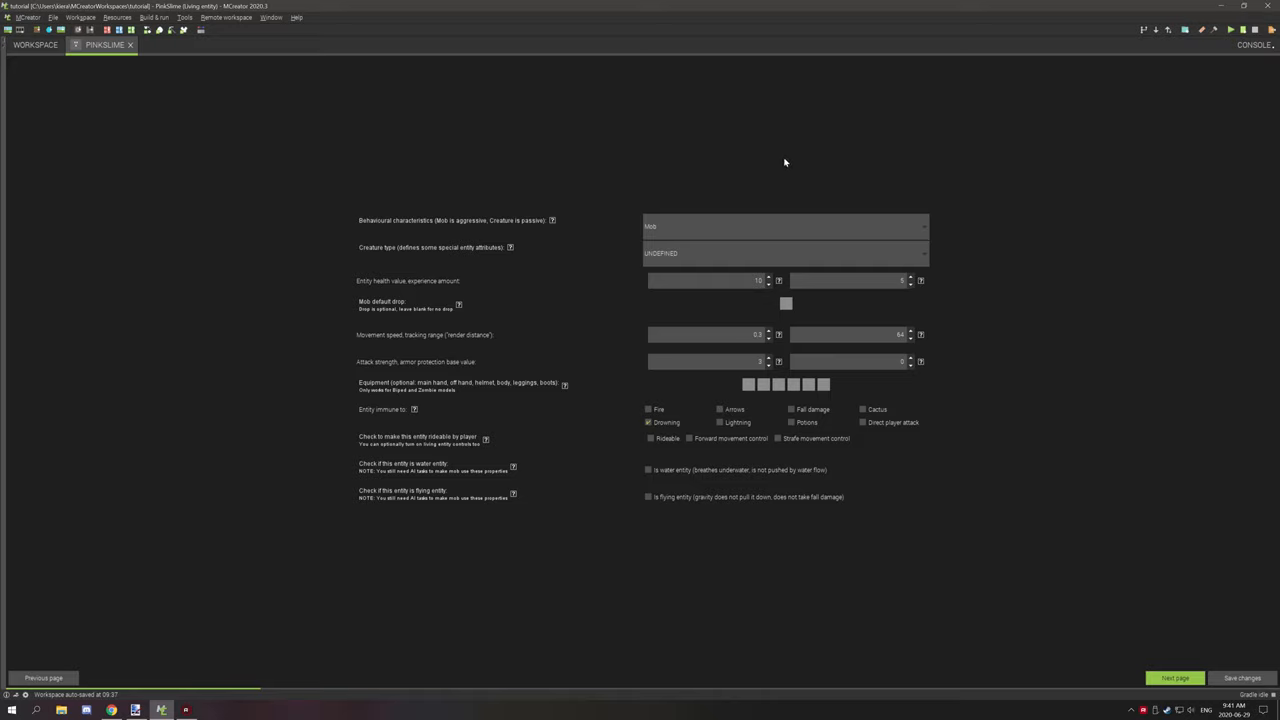
mouse_move(796, 160)
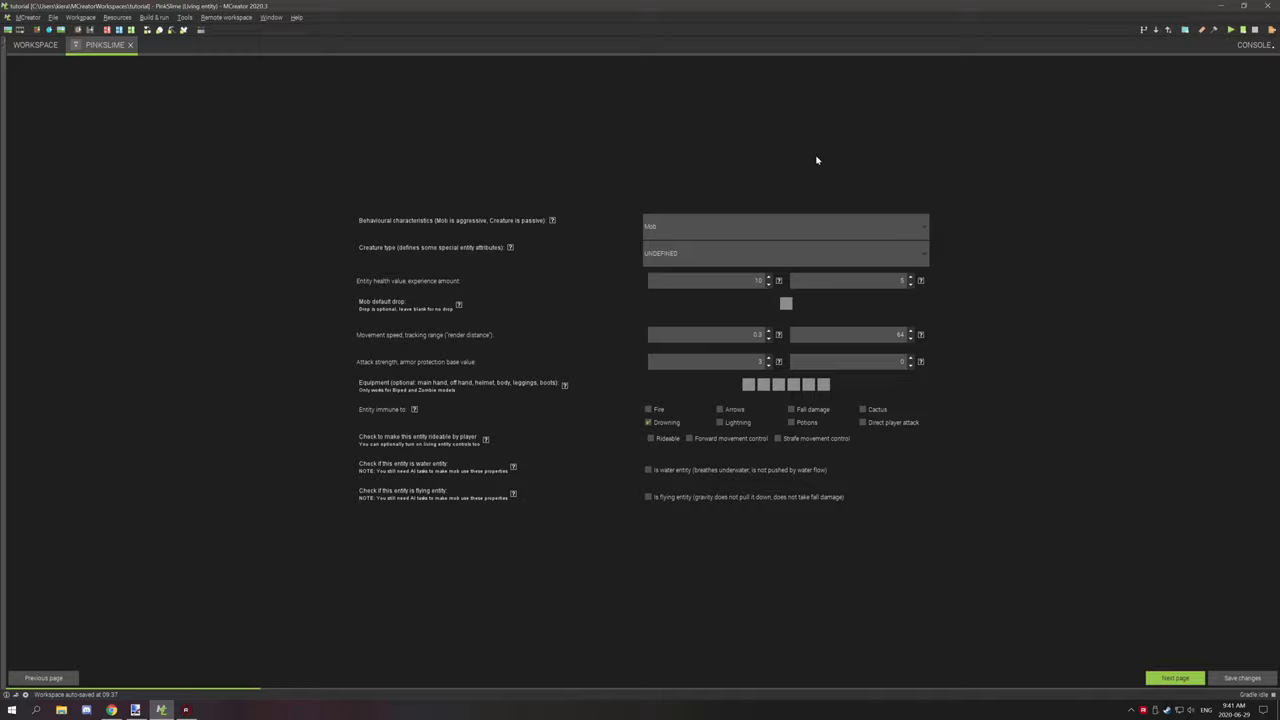
mouse_move(812, 184)
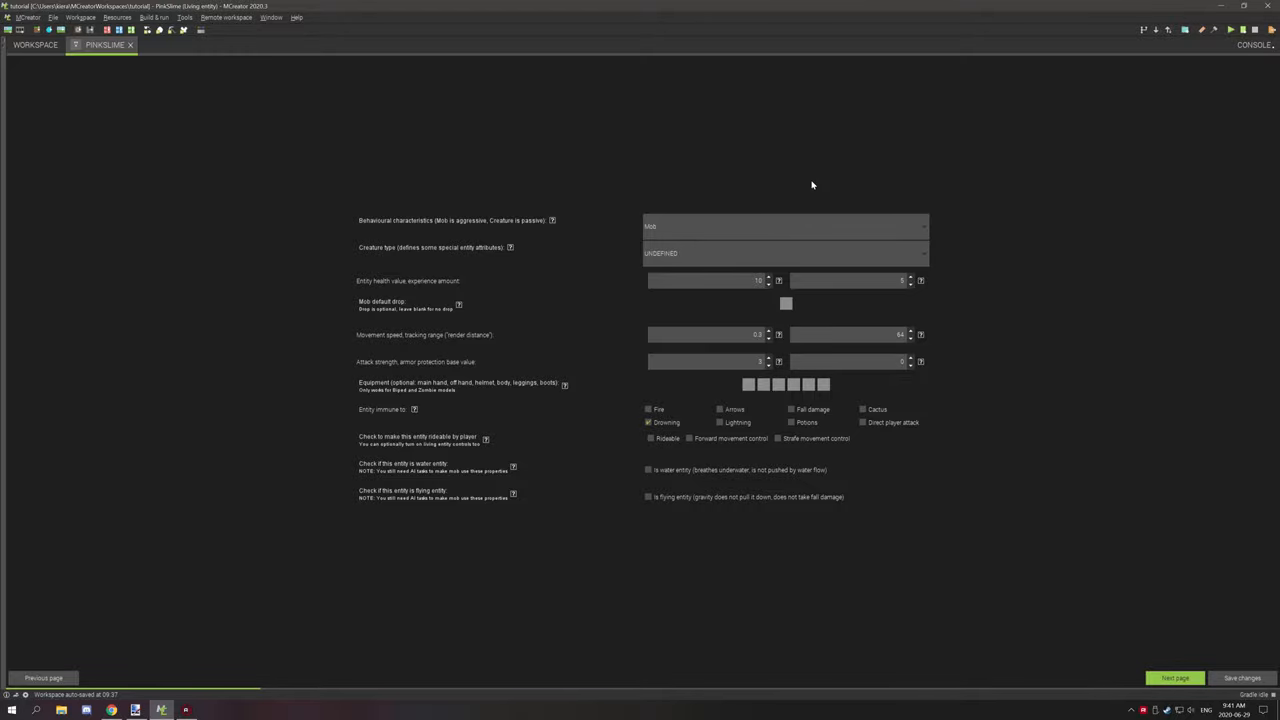